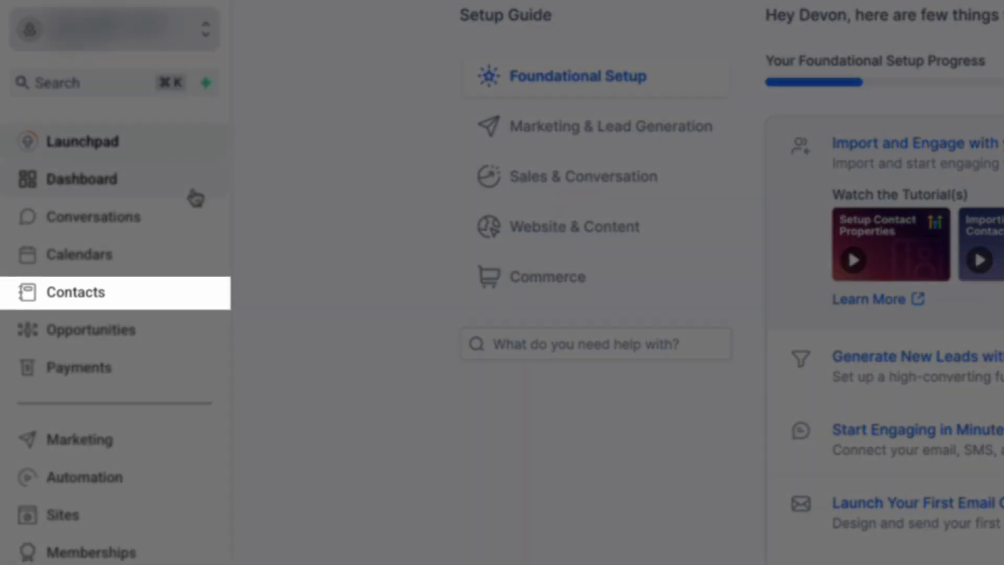
- Open Contacts and start a new import, choosing Contacts as the import type
click(72, 292)
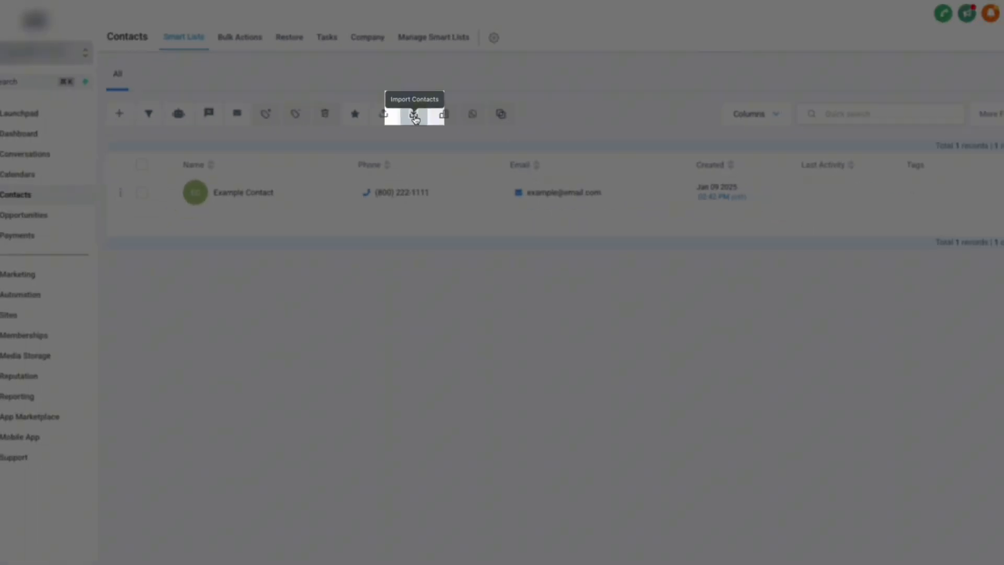
click(415, 114)
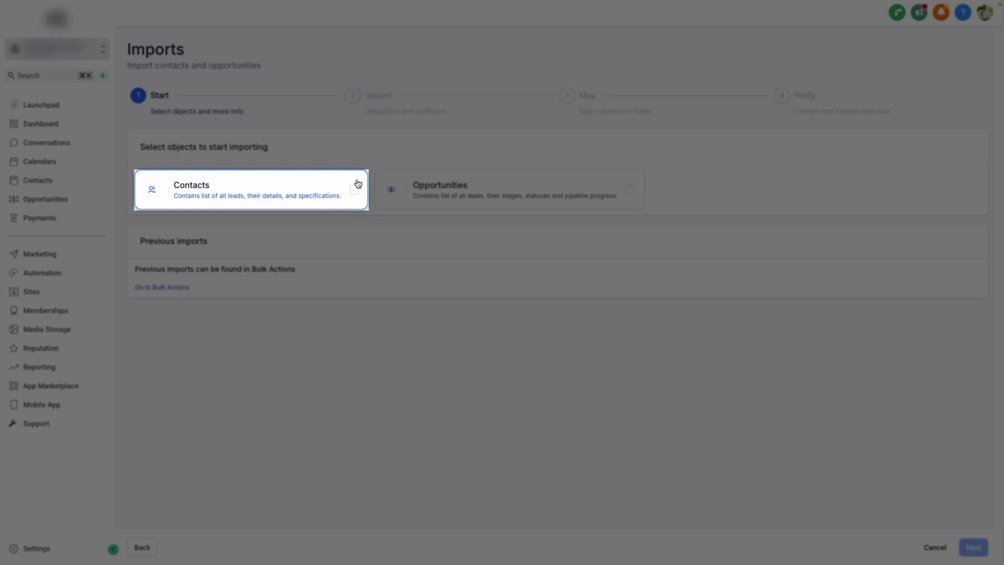
click(508, 189)
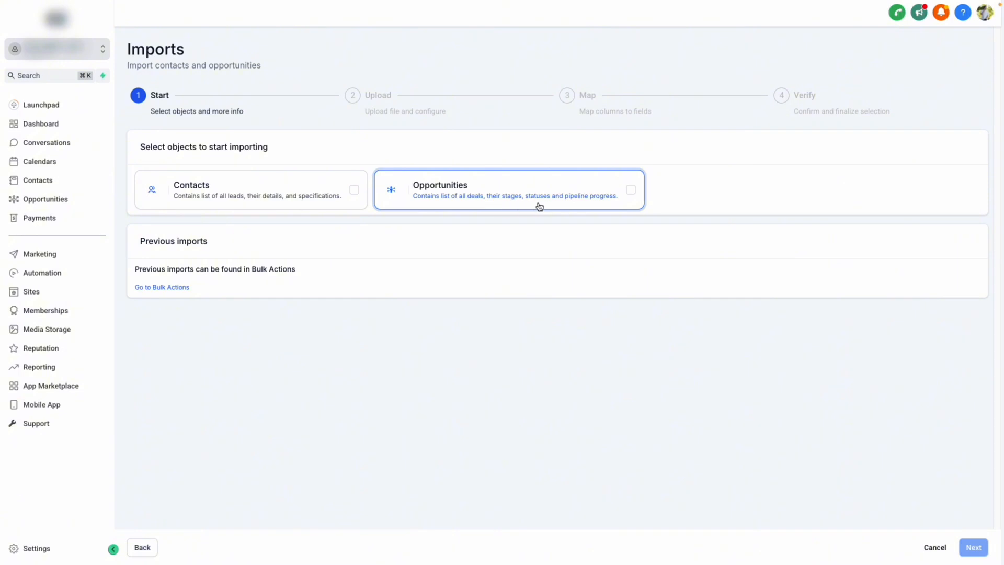
mouse_move(539, 207)
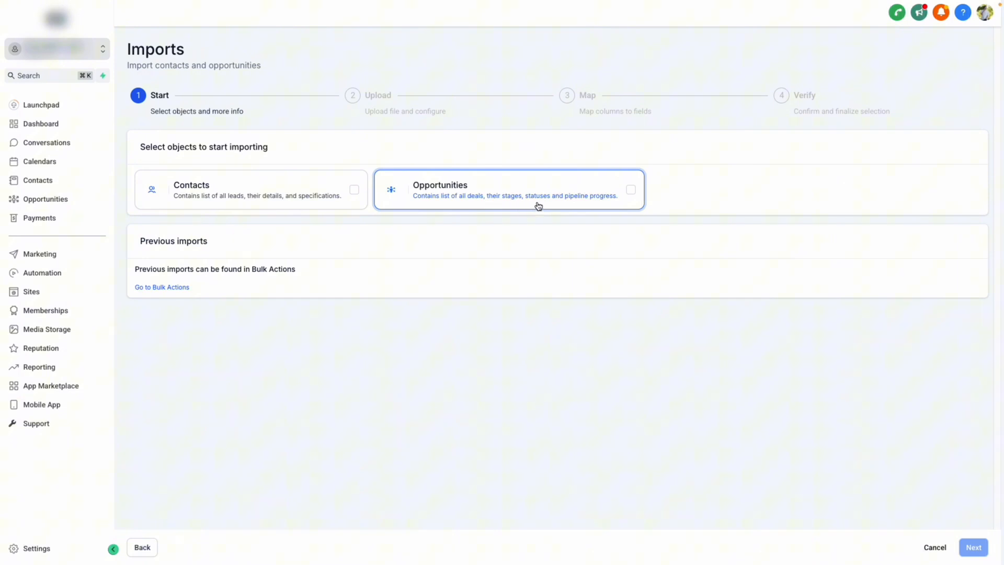
- Advance to the upload step and download the sample contact CSV file
click(973, 547)
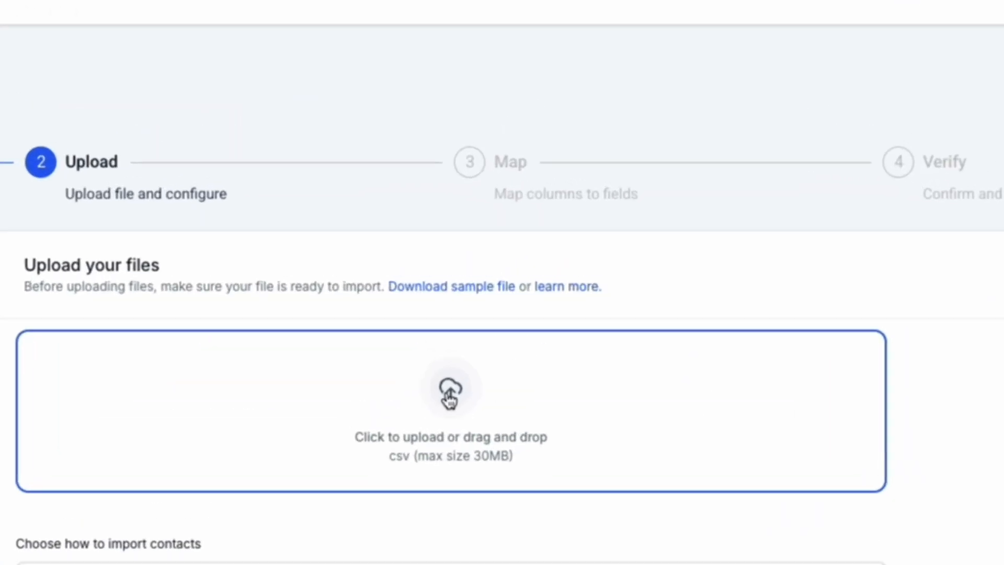
click(451, 285)
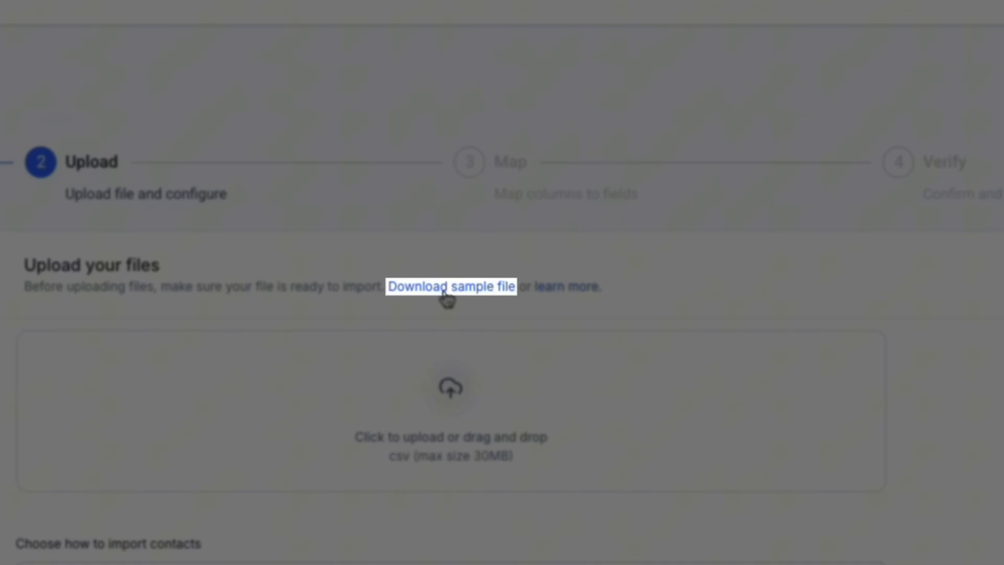
click(450, 286)
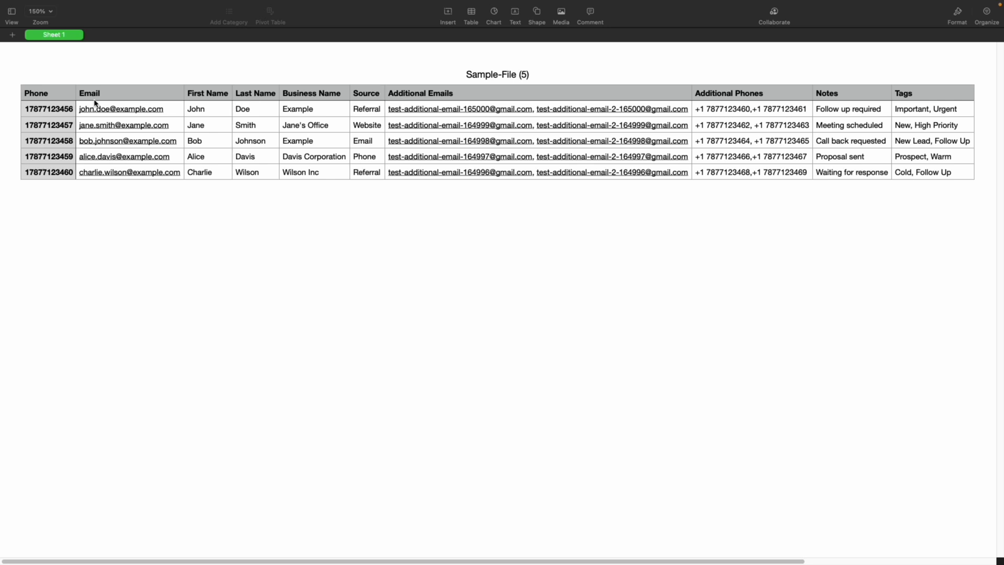
mouse_move(384, 96)
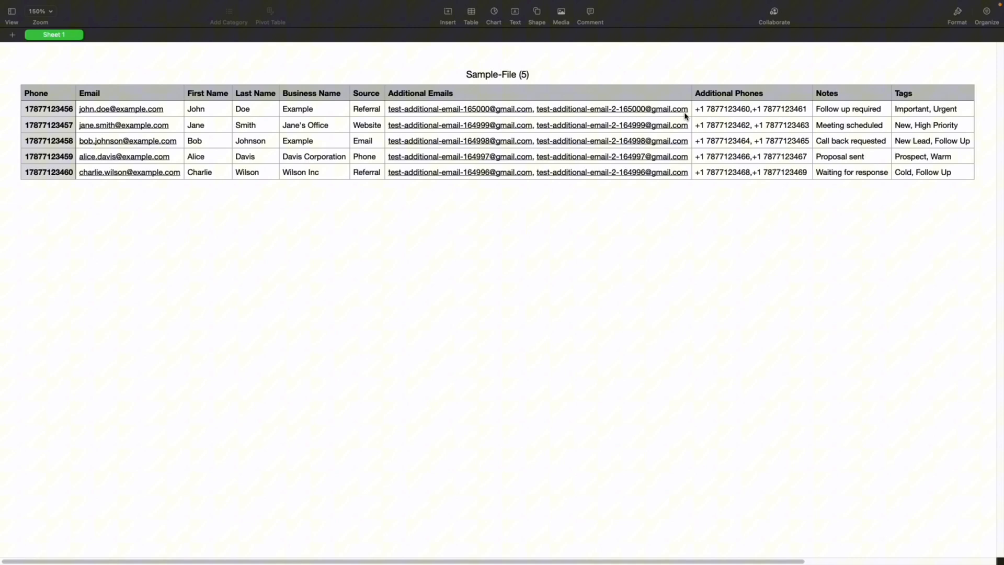
mouse_move(838, 121)
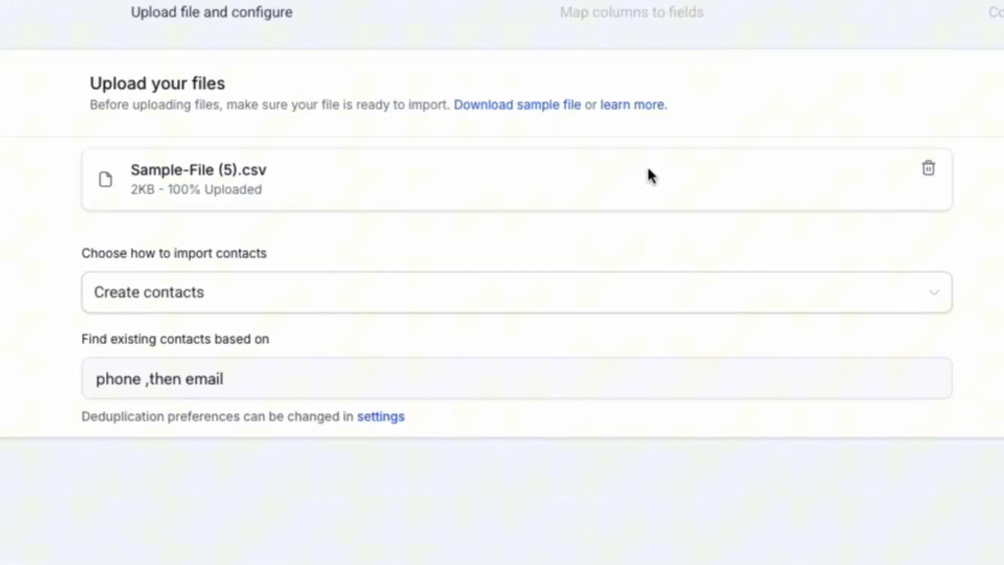
- Pick the create/update import mode for Sample-File (5).csv from the import dropdown
click(391, 292)
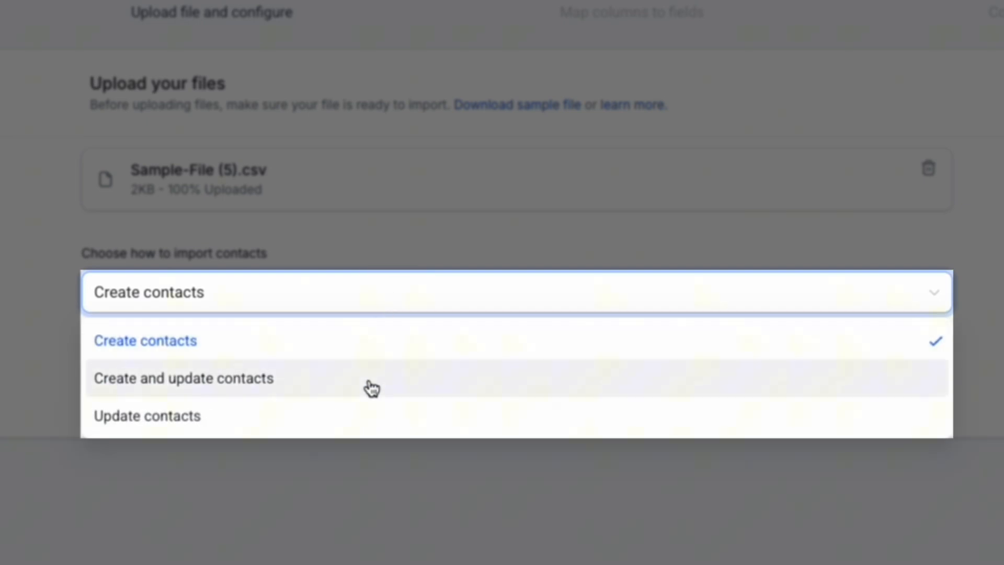
mouse_move(363, 419)
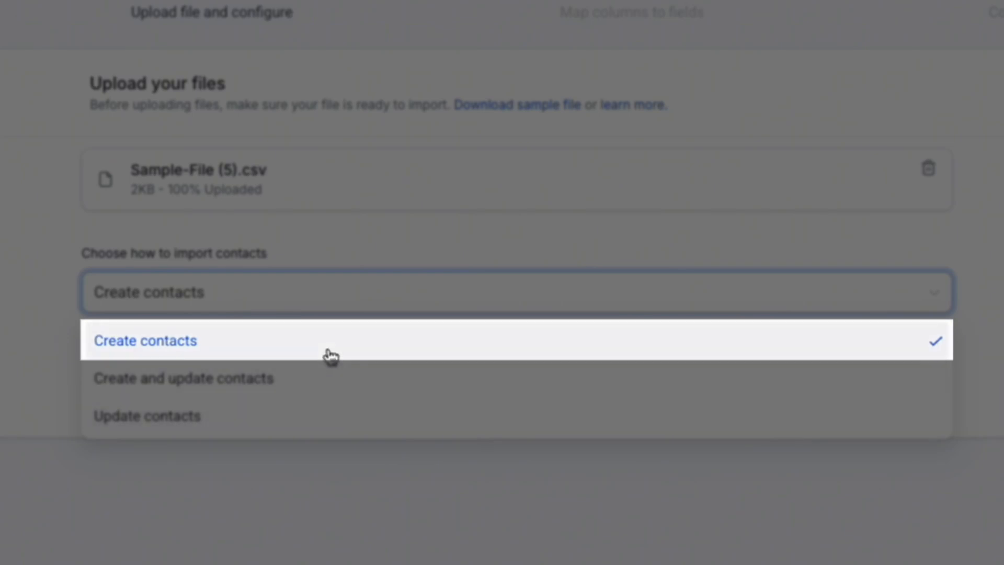
mouse_move(314, 378)
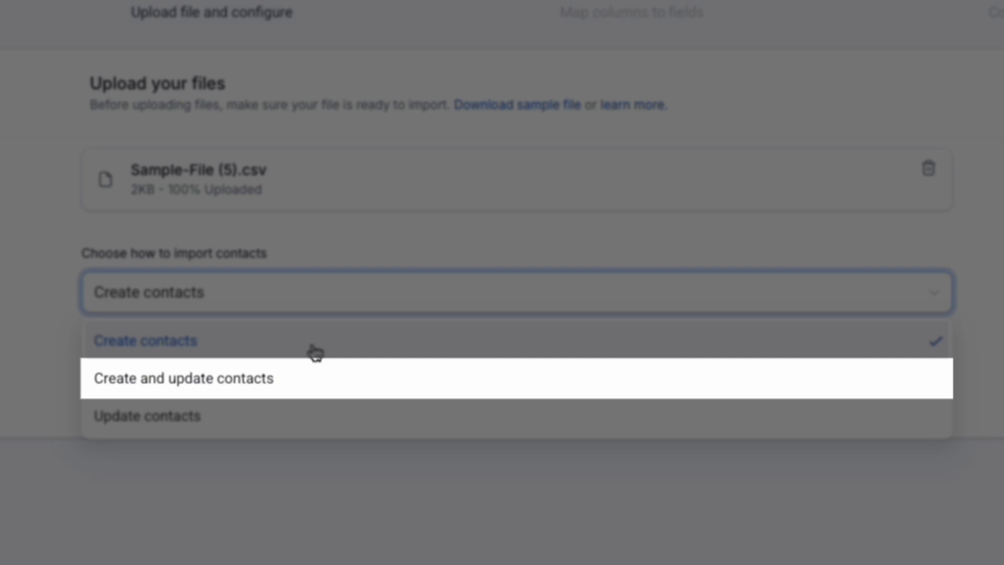
mouse_move(311, 381)
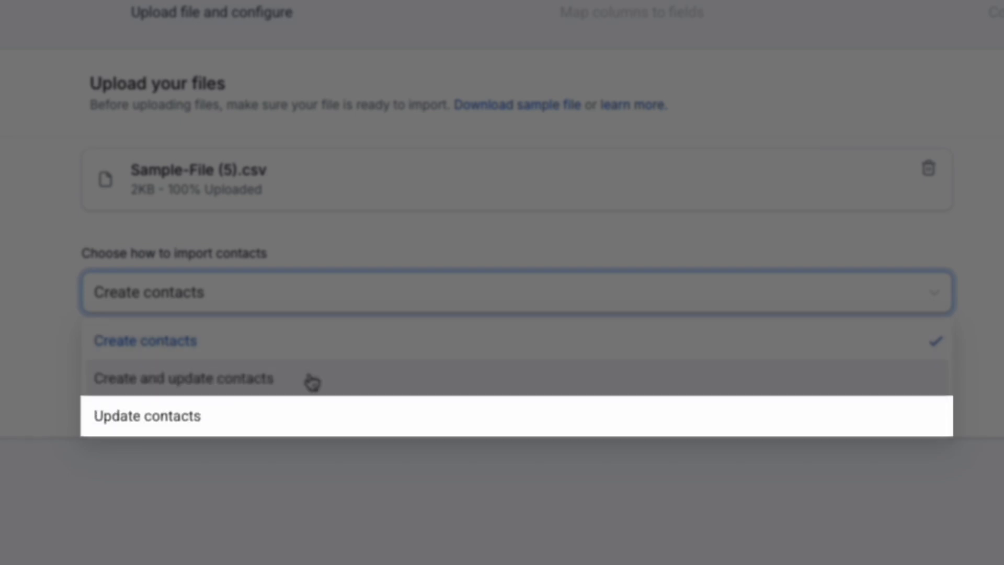
mouse_move(312, 417)
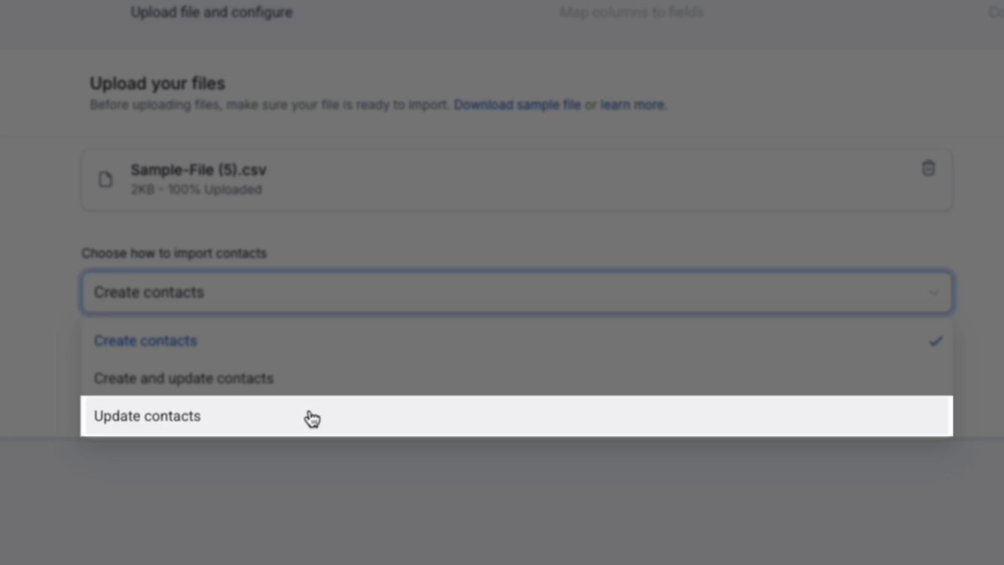
click(147, 415)
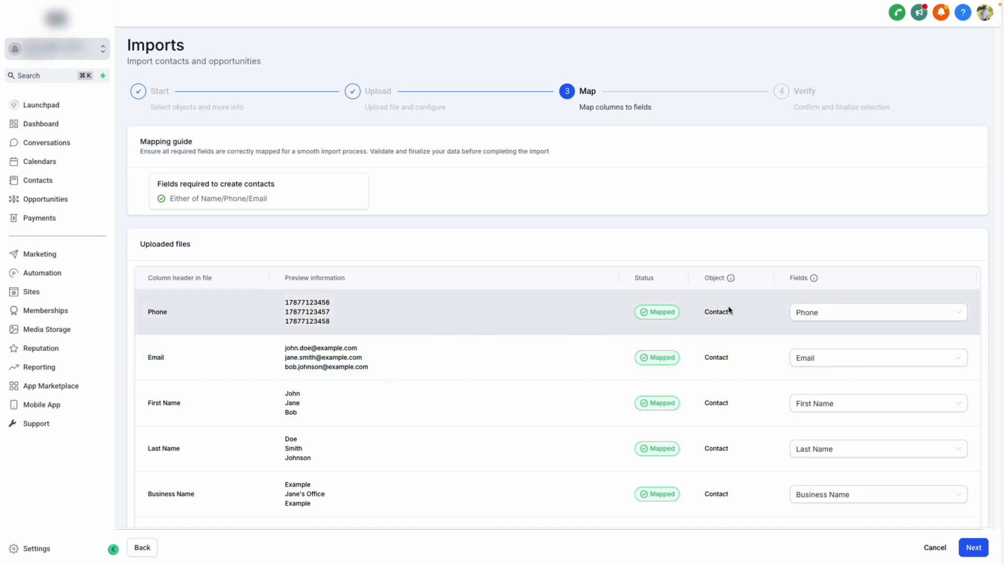
- Match the Phone column to its contact field and scroll through the remaining column mappings
click(878, 312)
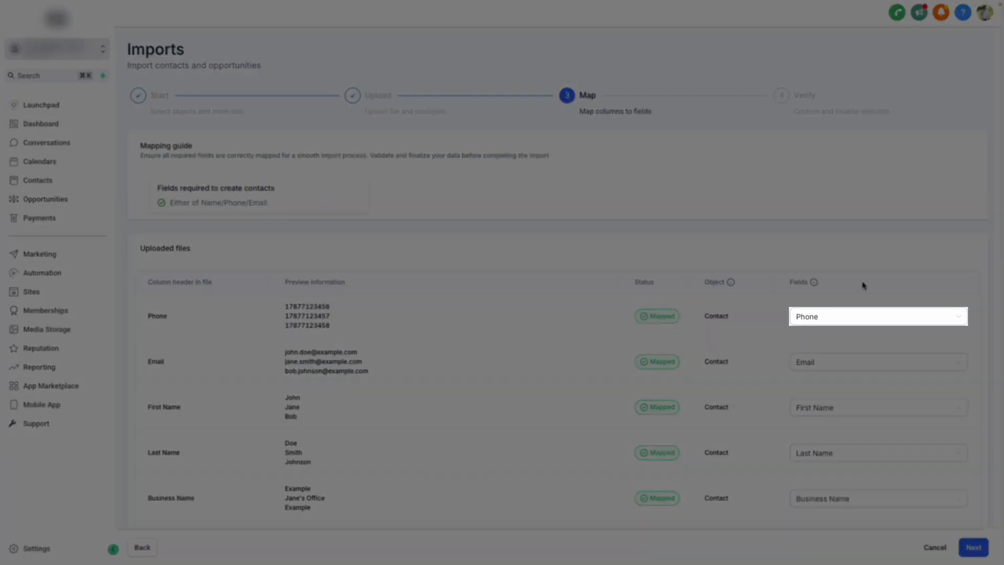
click(877, 316)
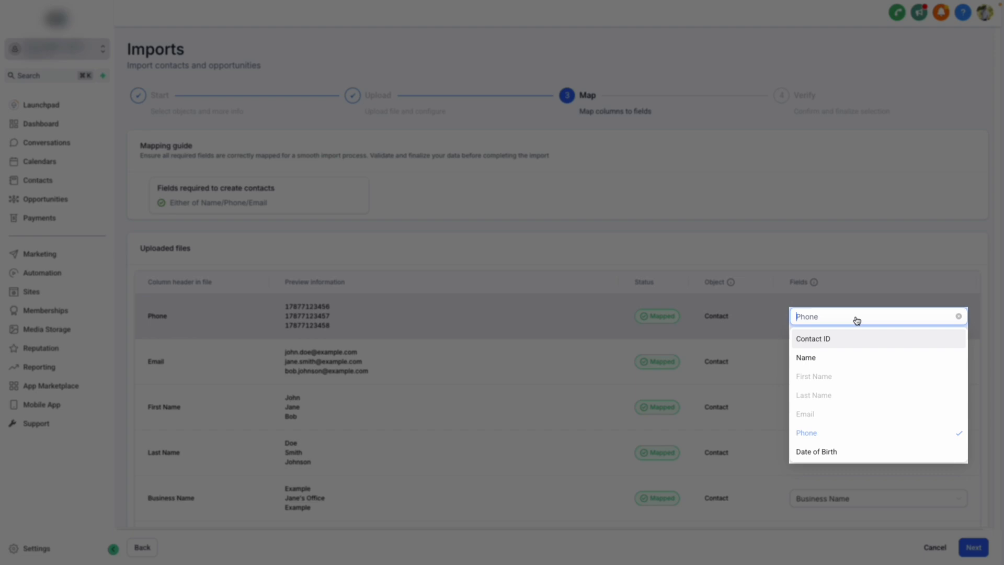
mouse_move(672, 314)
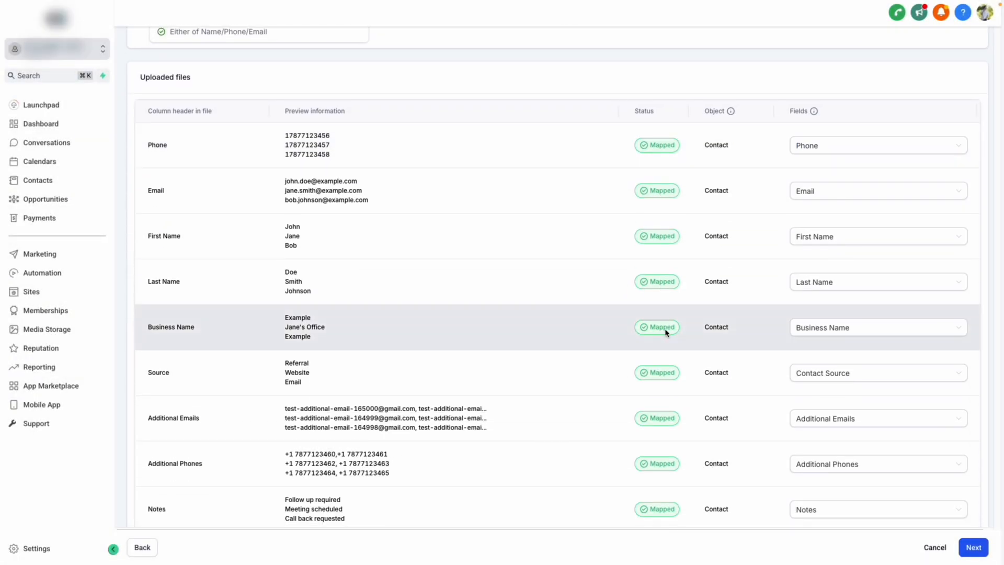
scroll(down, 3)
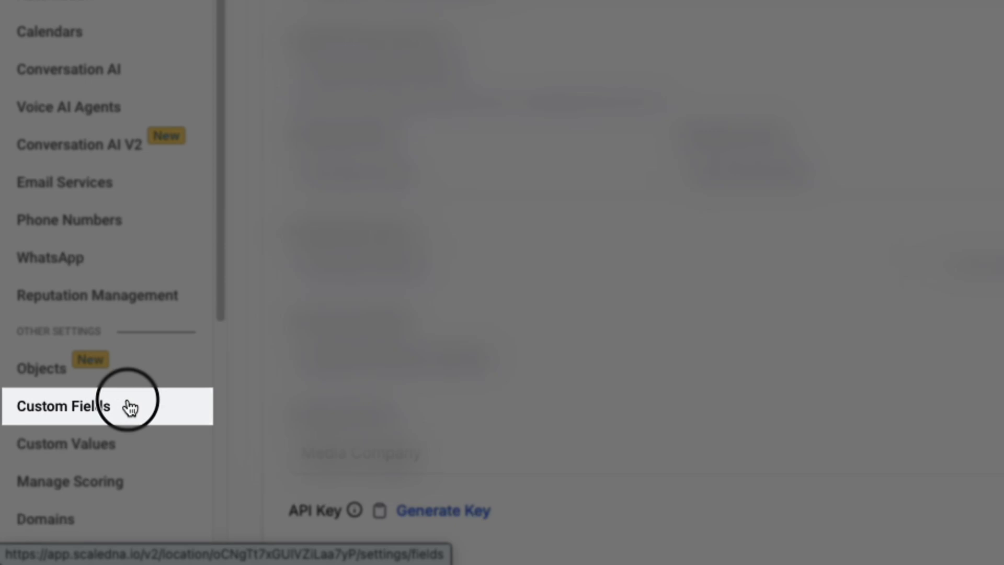
- Add and save a new Single Line contact custom field under Settings > Custom Fields
click(61, 406)
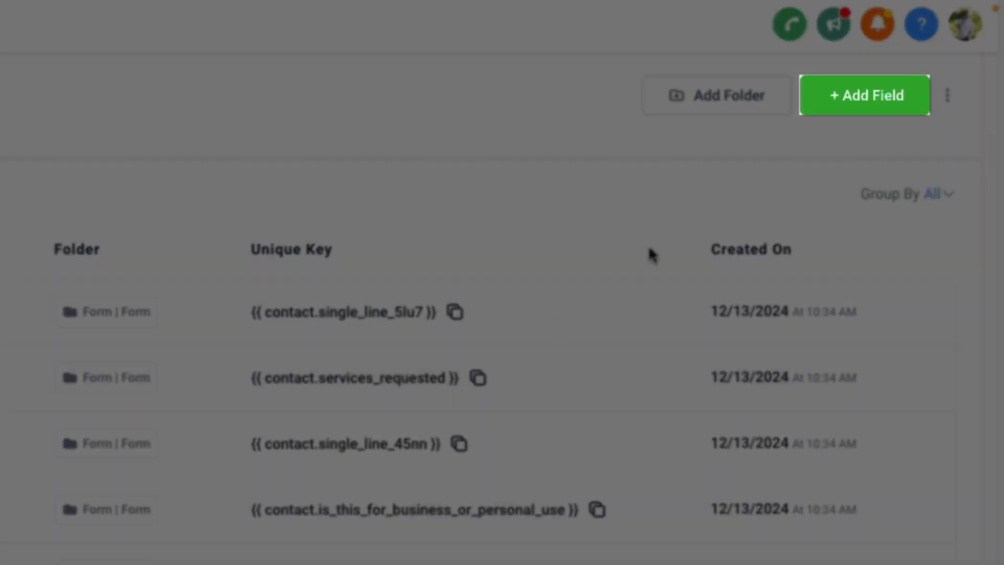
click(864, 95)
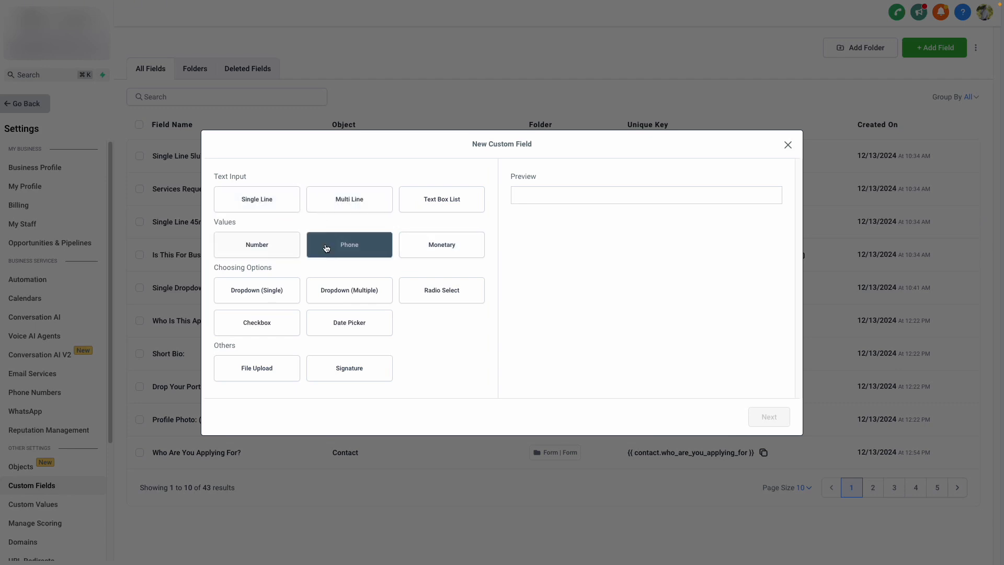
click(441, 290)
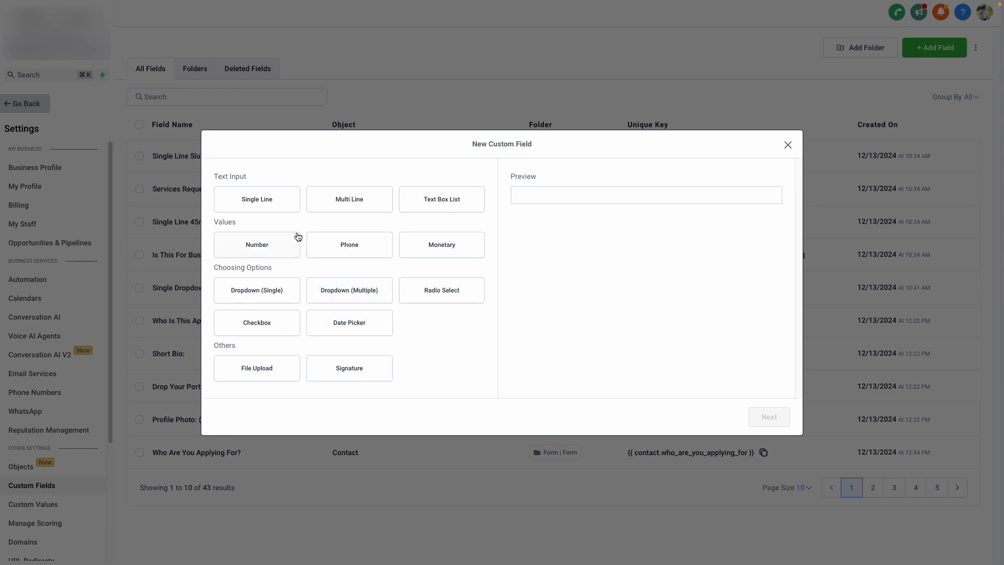
click(256, 199)
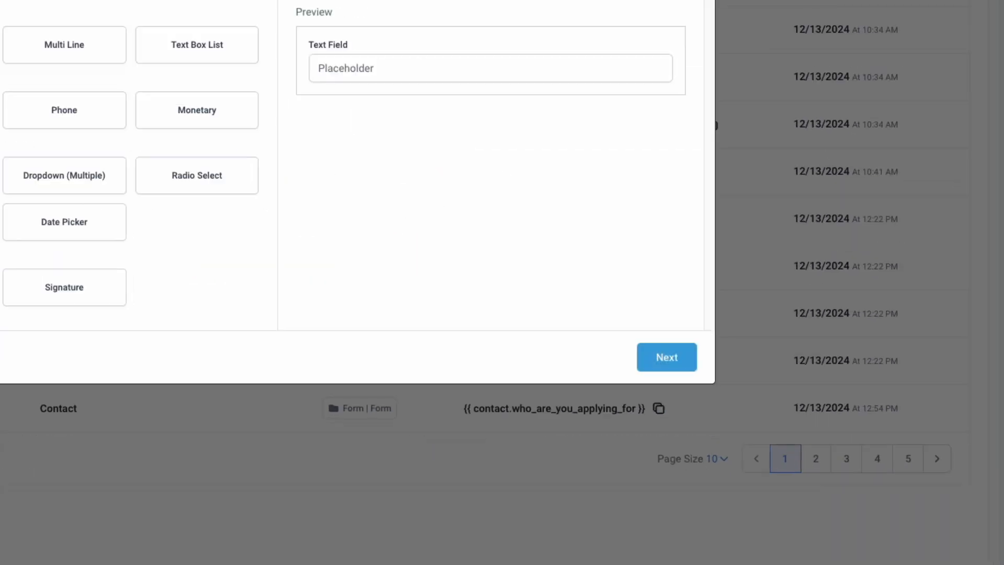
click(665, 356)
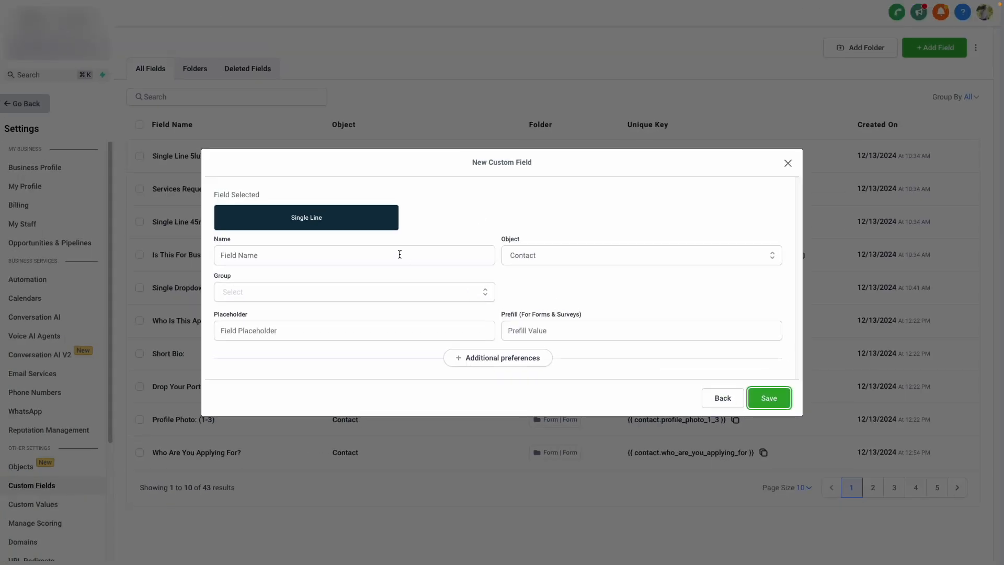
click(354, 291)
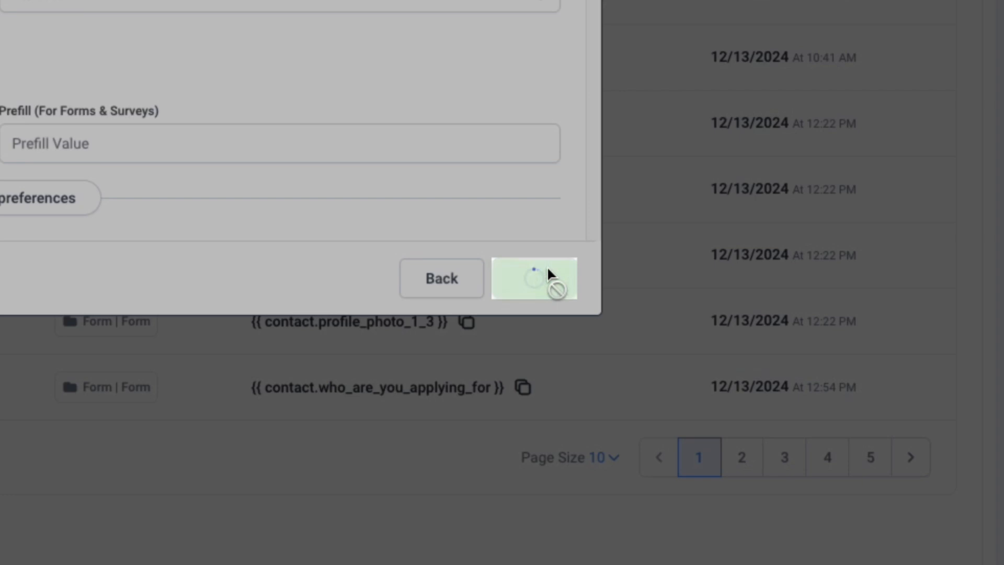
click(533, 278)
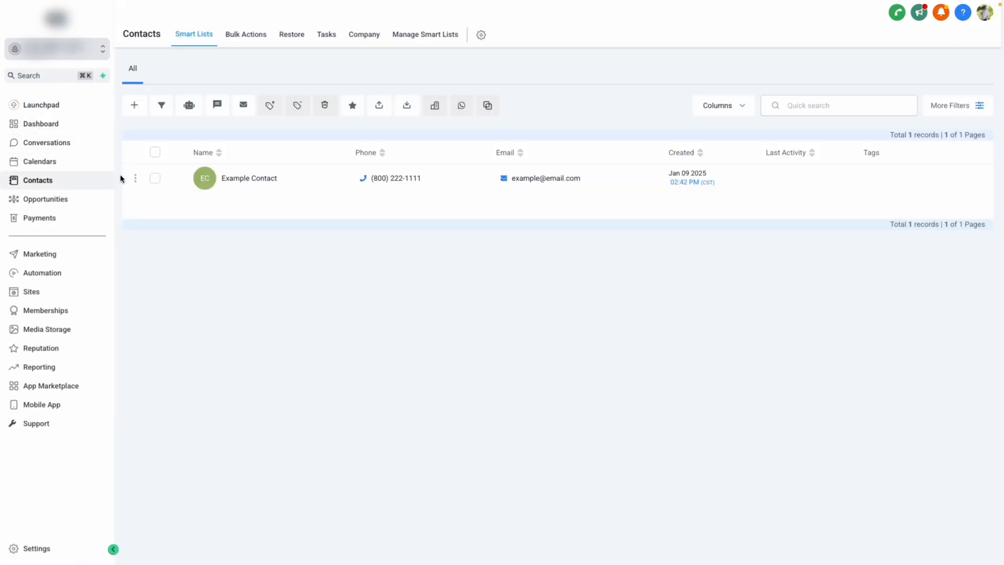
mouse_move(407, 105)
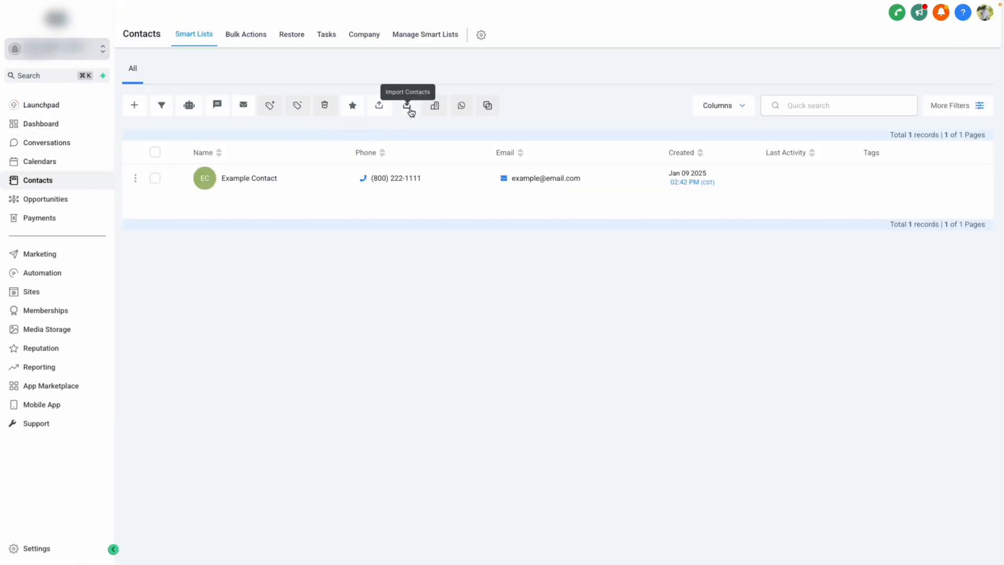
- Restart the contact import, upload Sample-File (5).csv, and accept the column mapping
click(407, 105)
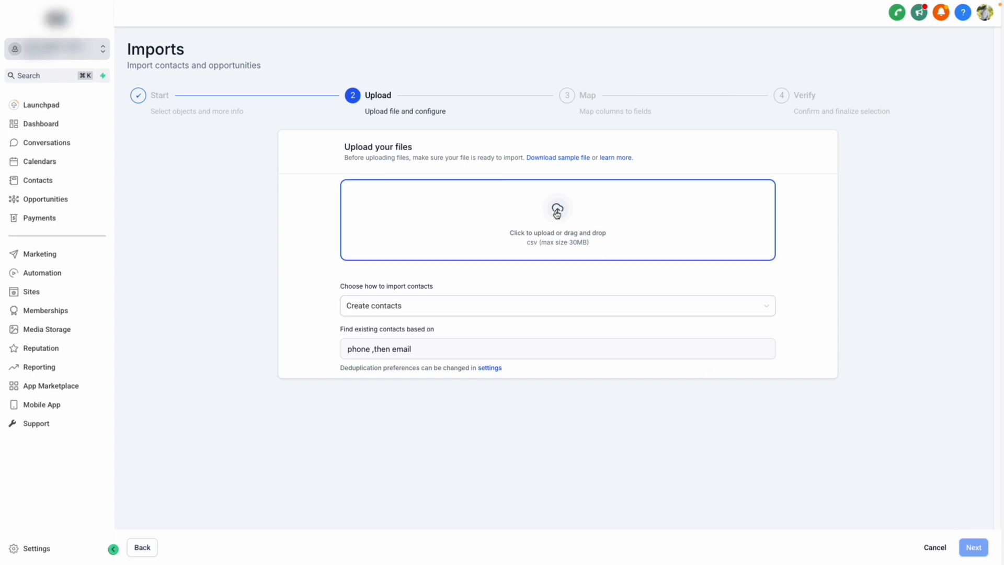
click(972, 547)
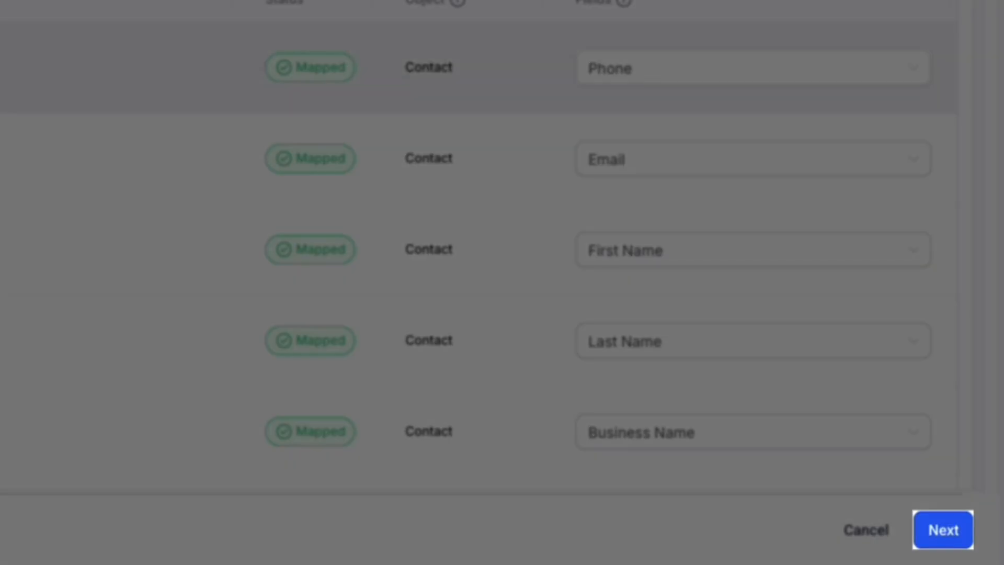
click(941, 529)
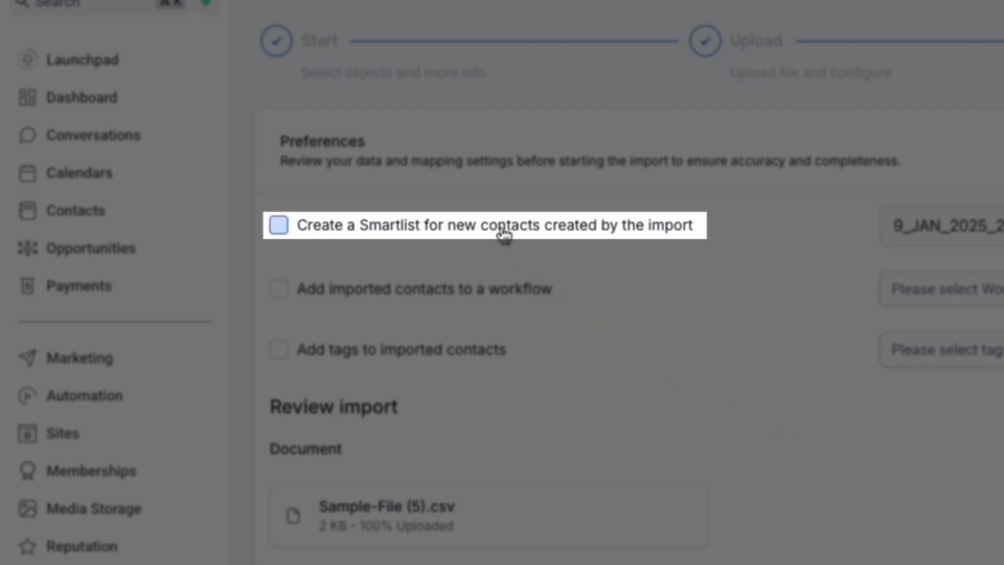
- Enable a Smartlist for new contacts, tick the consent checkbox, and launch the bulk import
click(278, 225)
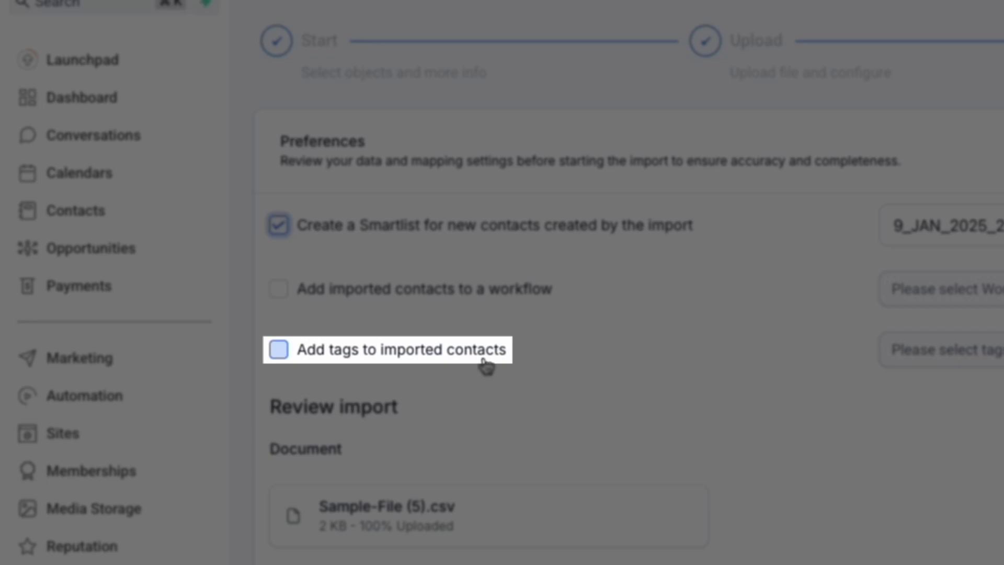
scroll(down, 3)
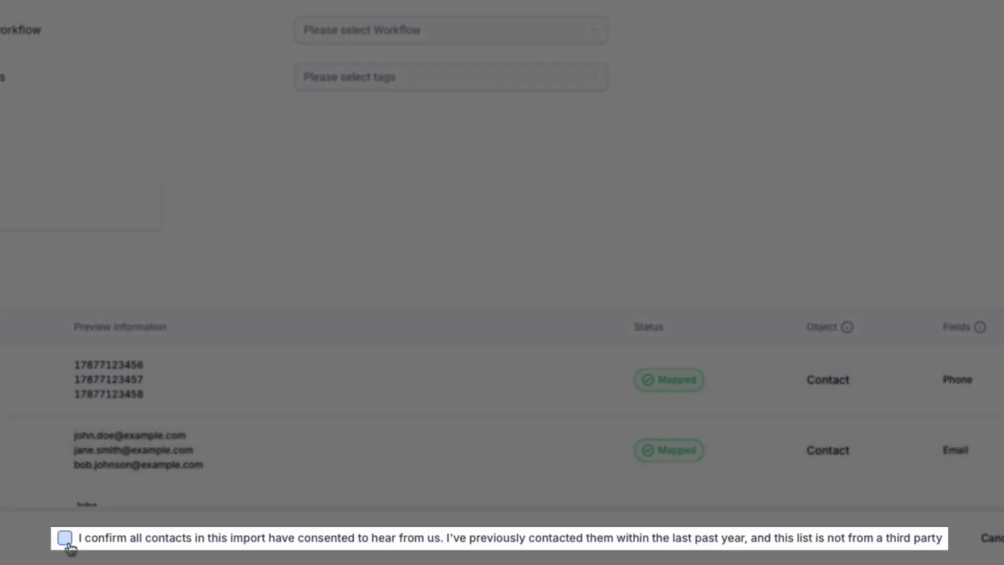
click(63, 538)
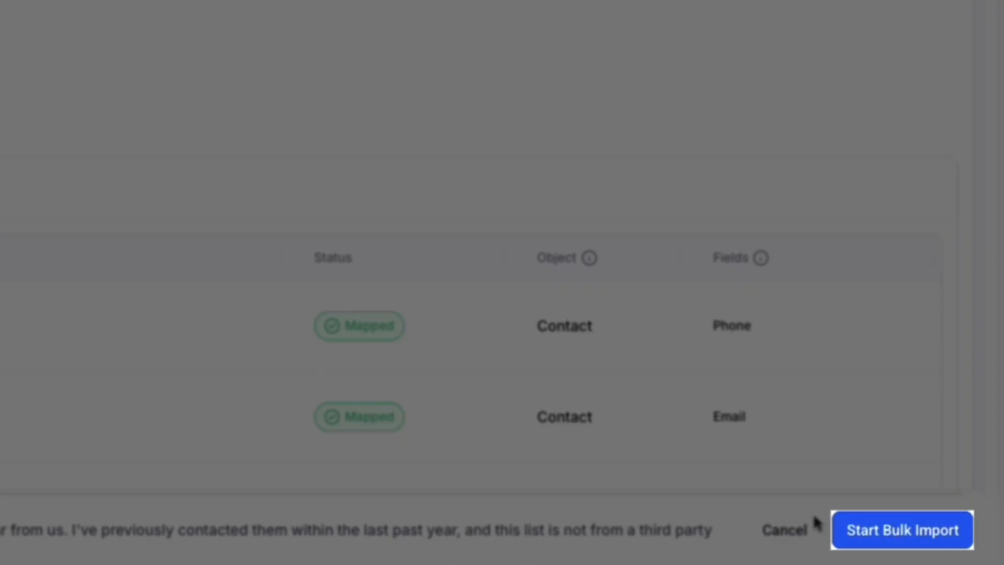
click(901, 529)
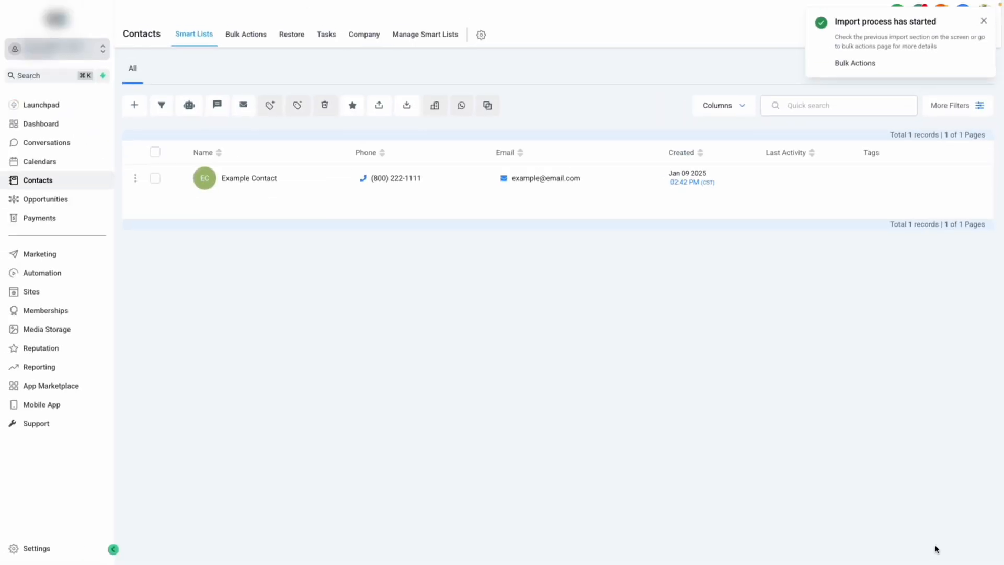